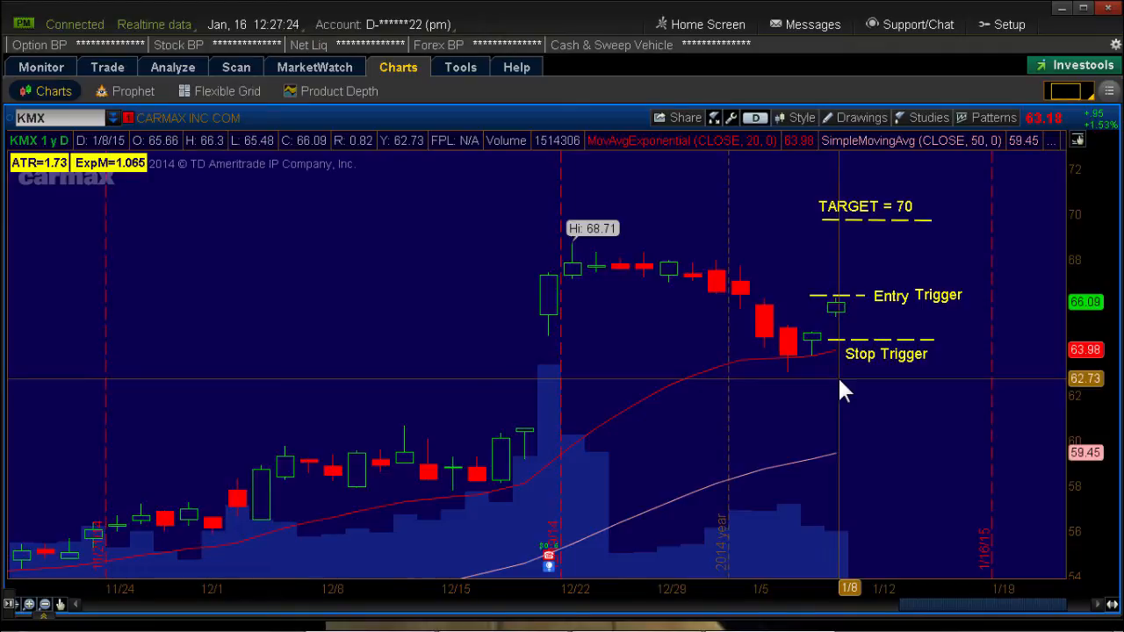
mouse_move(843, 298)
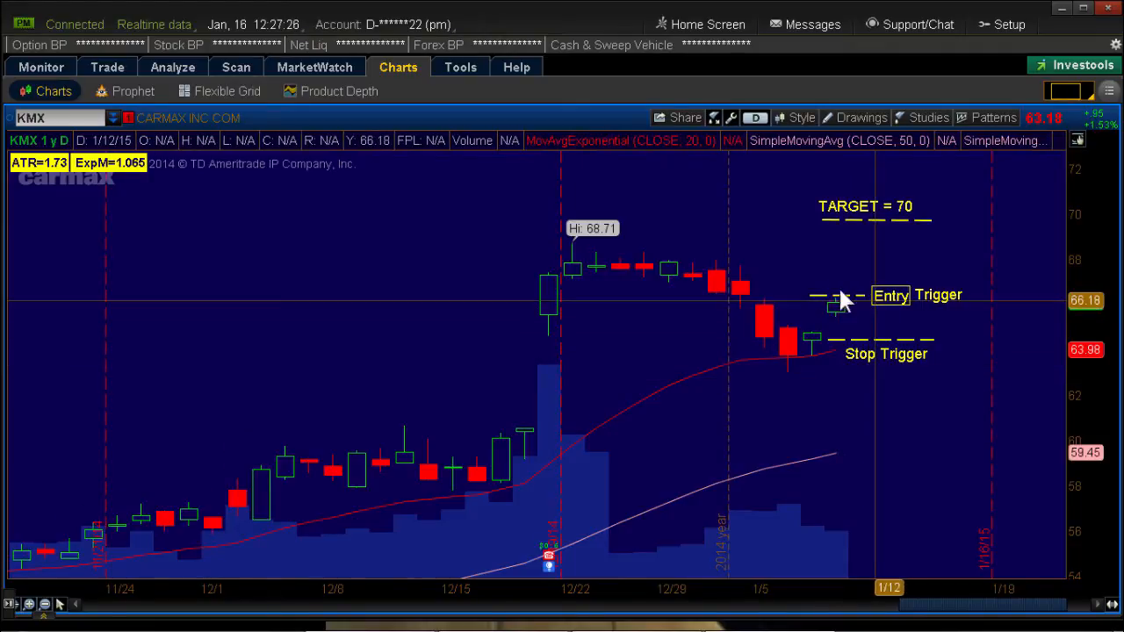
mouse_move(823, 294)
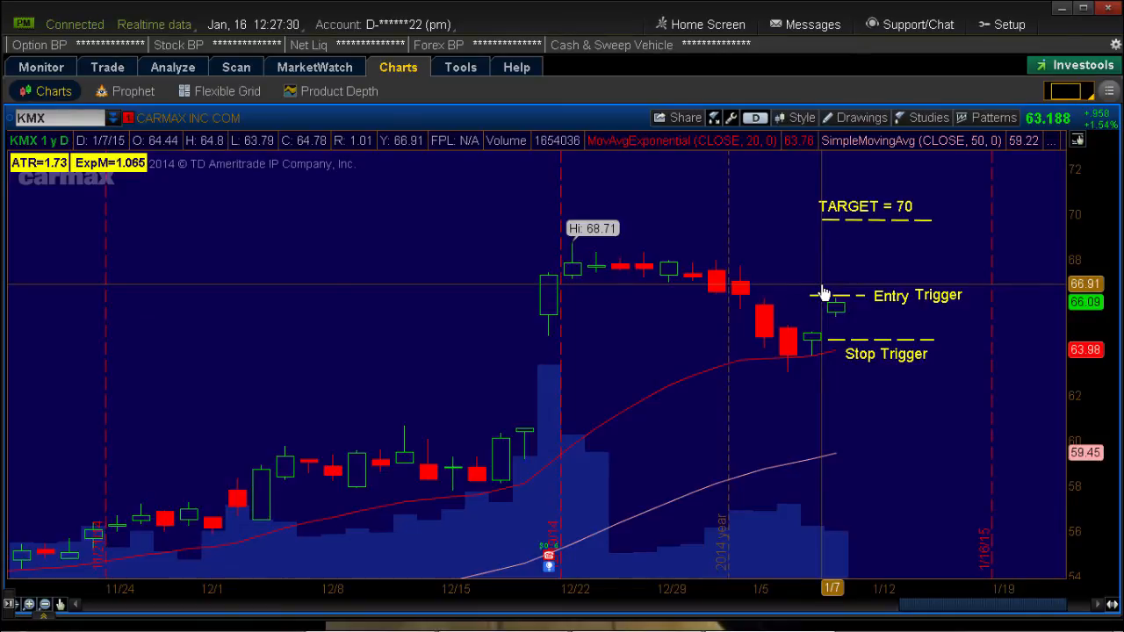
mouse_move(791, 304)
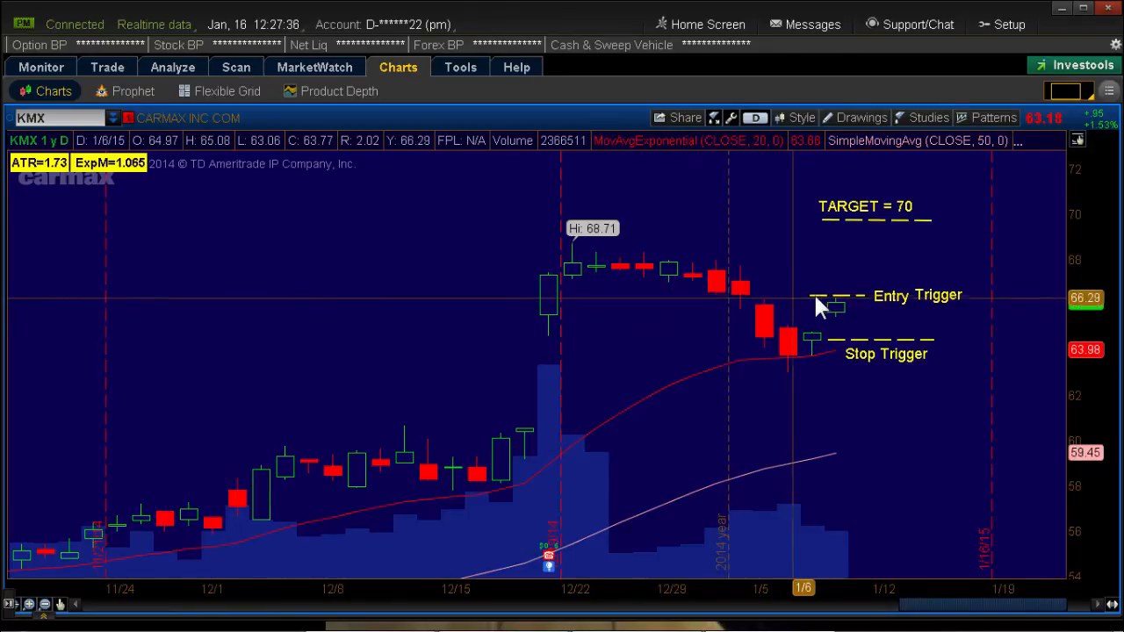
mouse_move(865, 306)
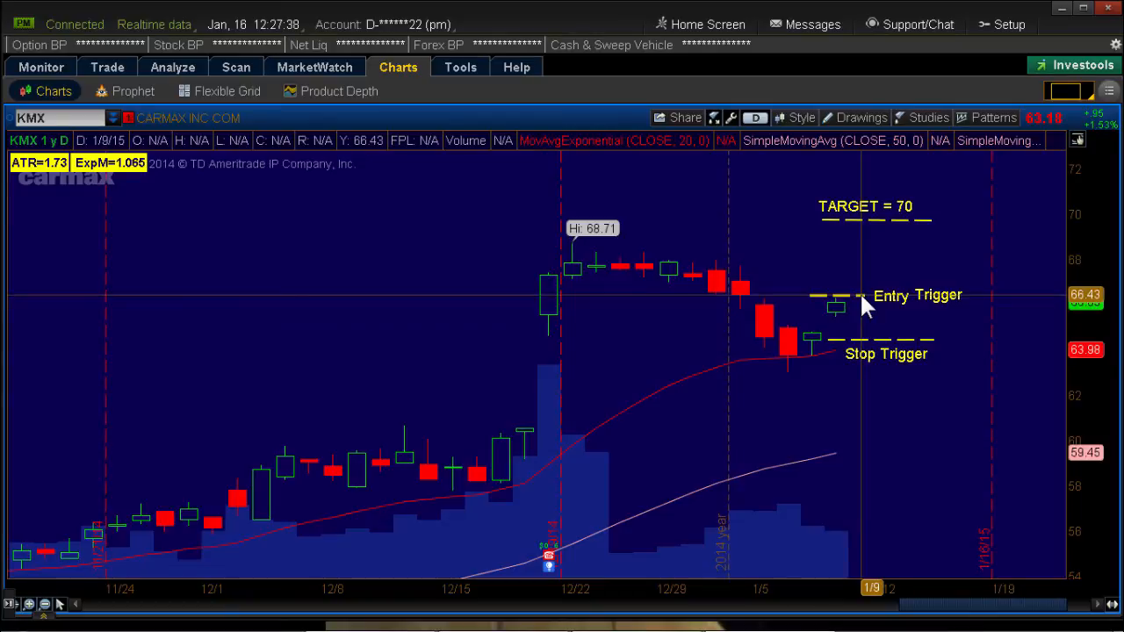
mouse_move(850, 309)
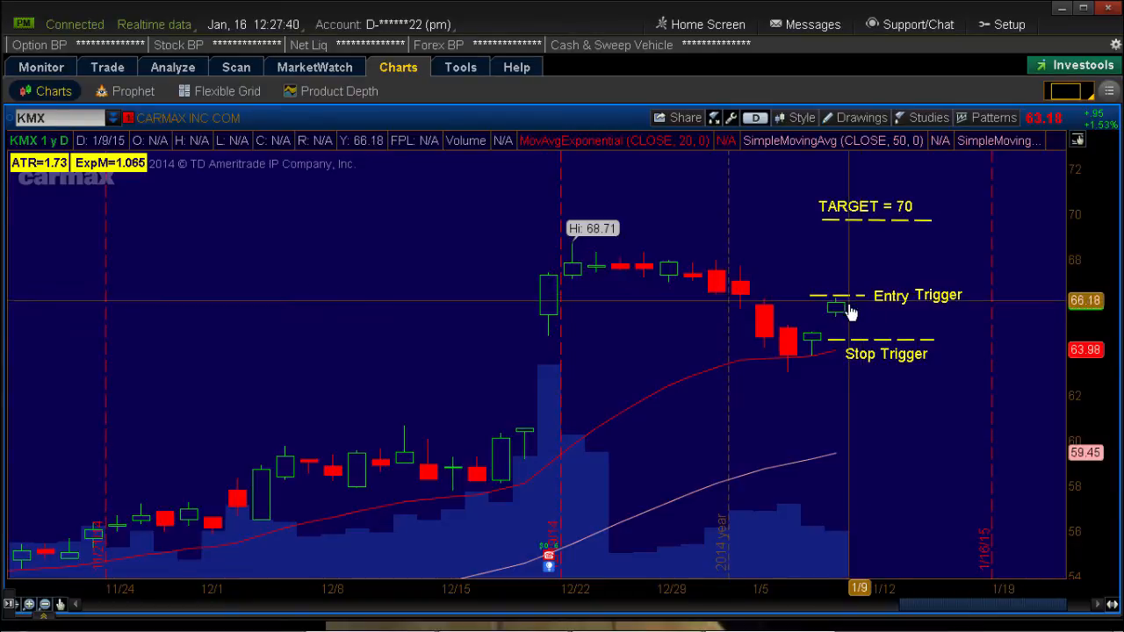
mouse_move(859, 303)
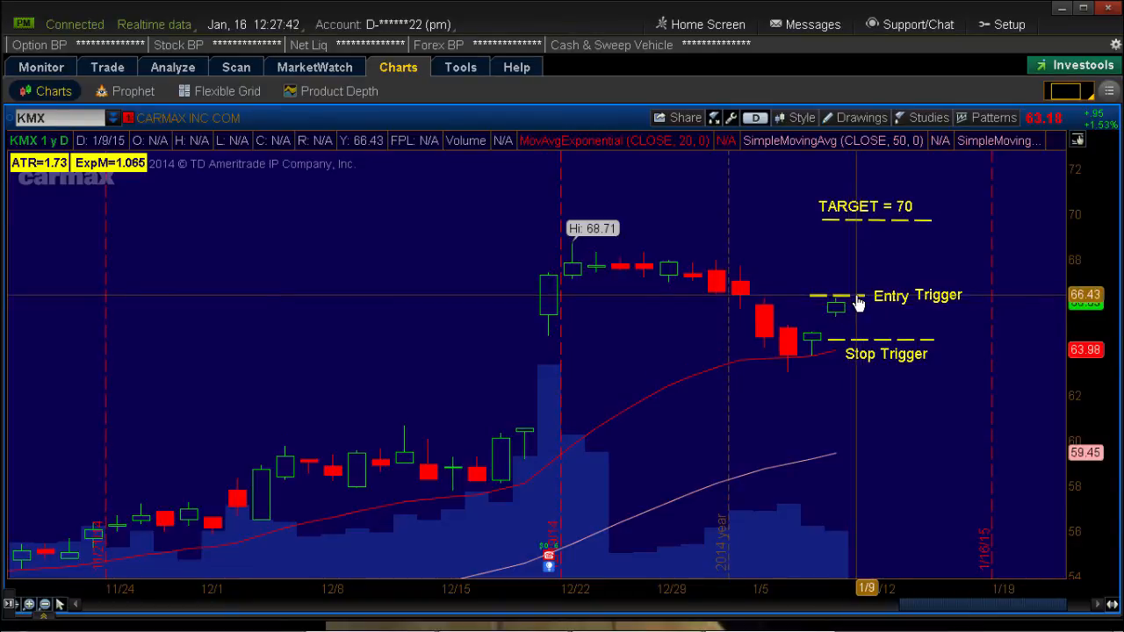
mouse_move(866, 337)
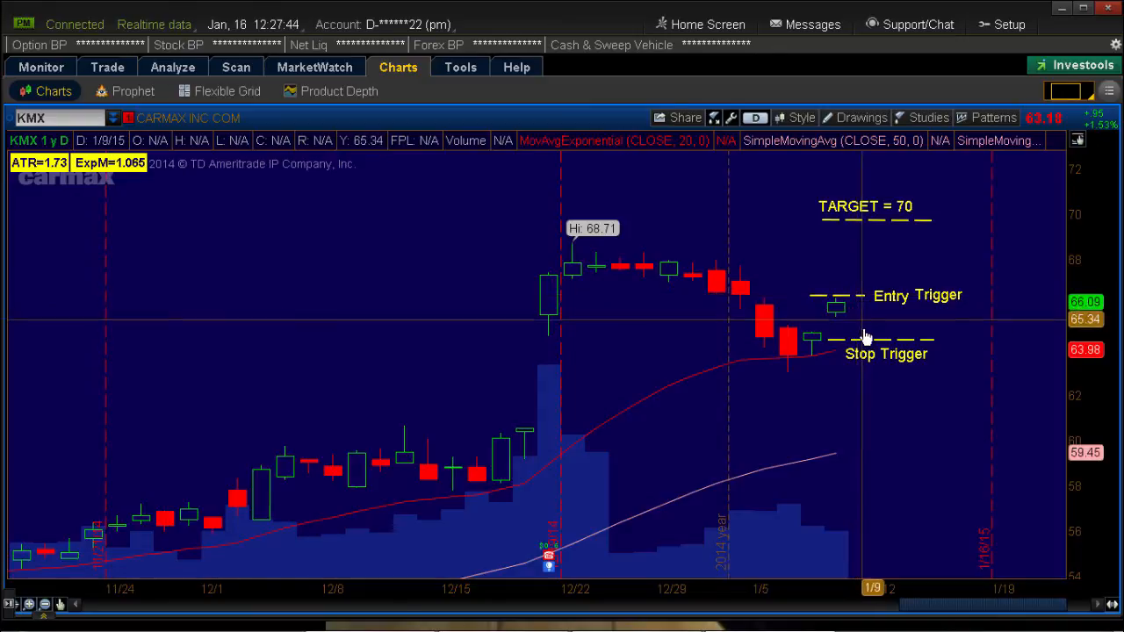
mouse_move(885, 340)
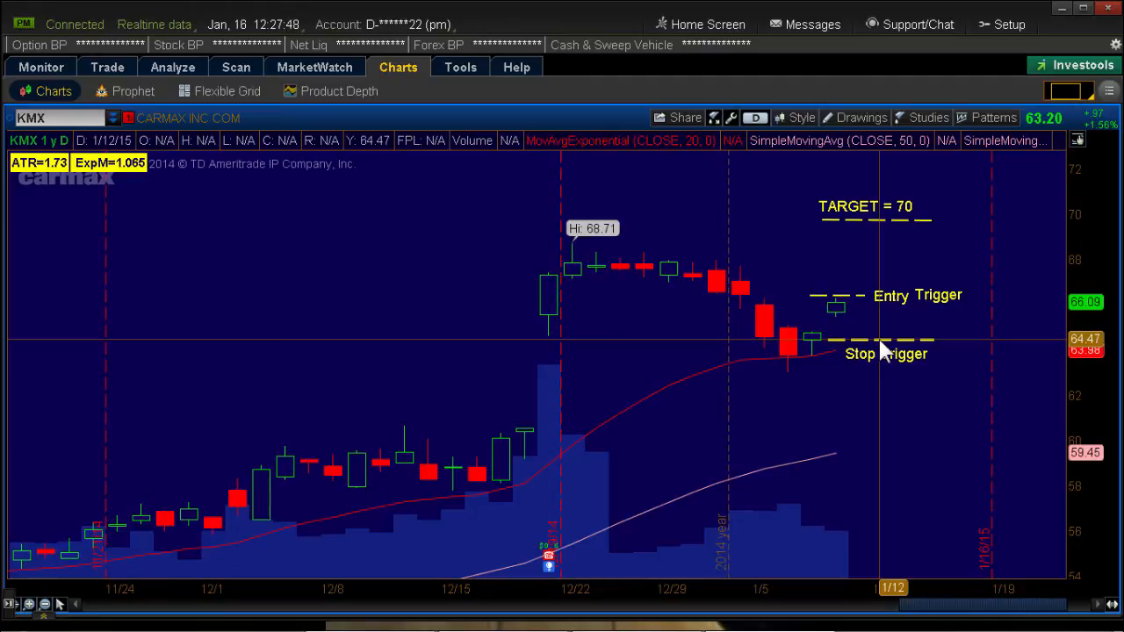
mouse_move(719, 353)
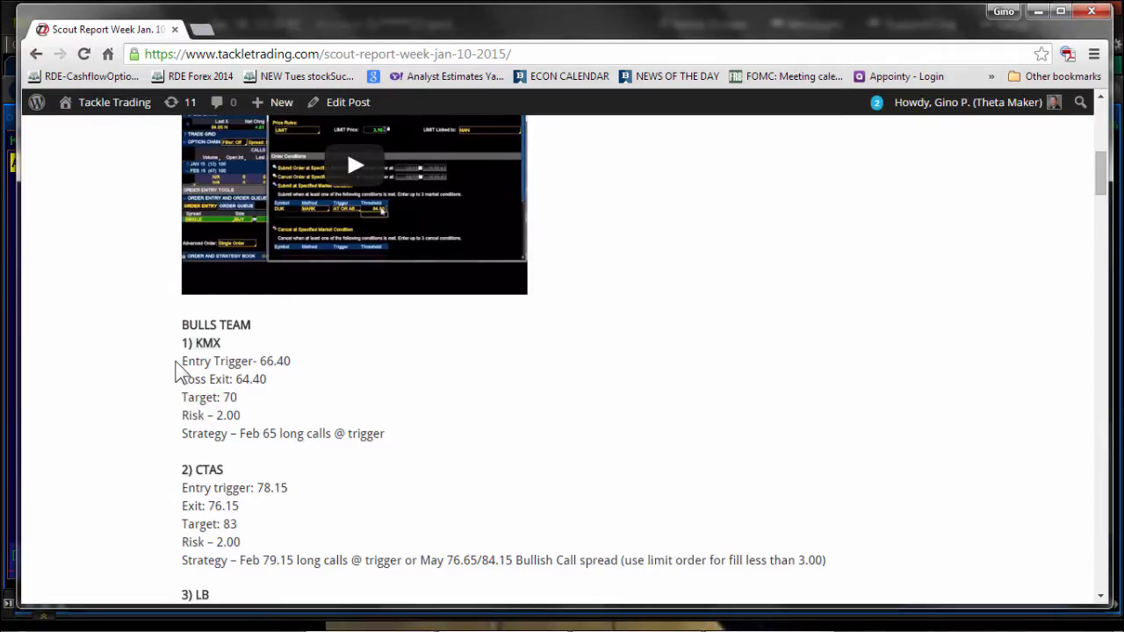
Note the KMX 64.40 exit and 70 target, then go to the Trade page's KMX option chain
double_click(236, 362)
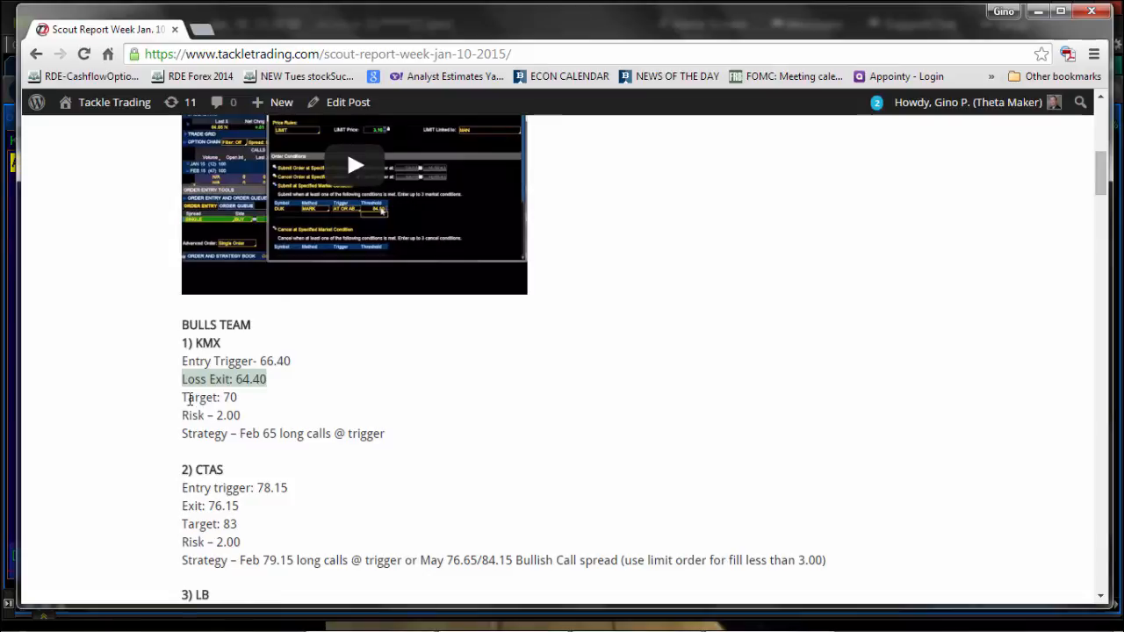
double_click(208, 397)
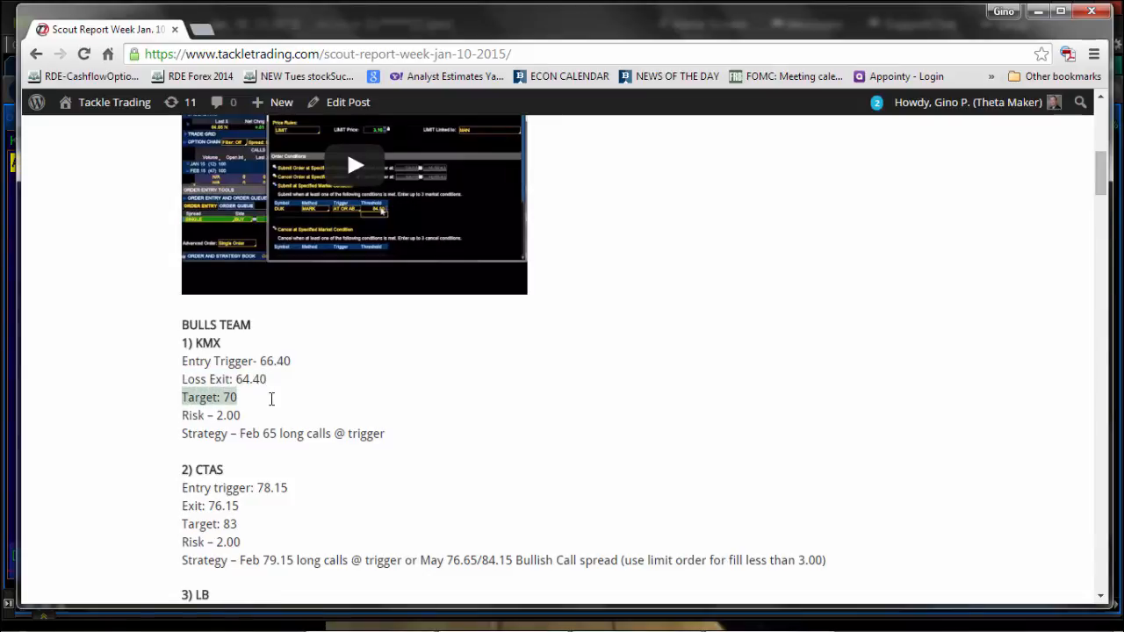
mouse_move(565, 271)
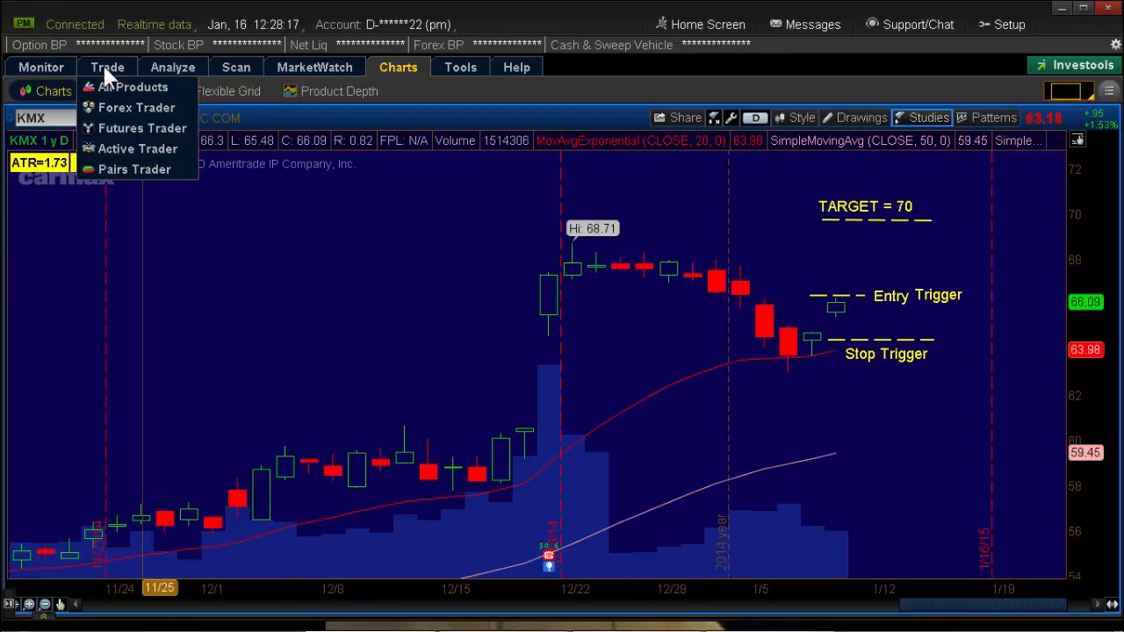
left_click(137, 87)
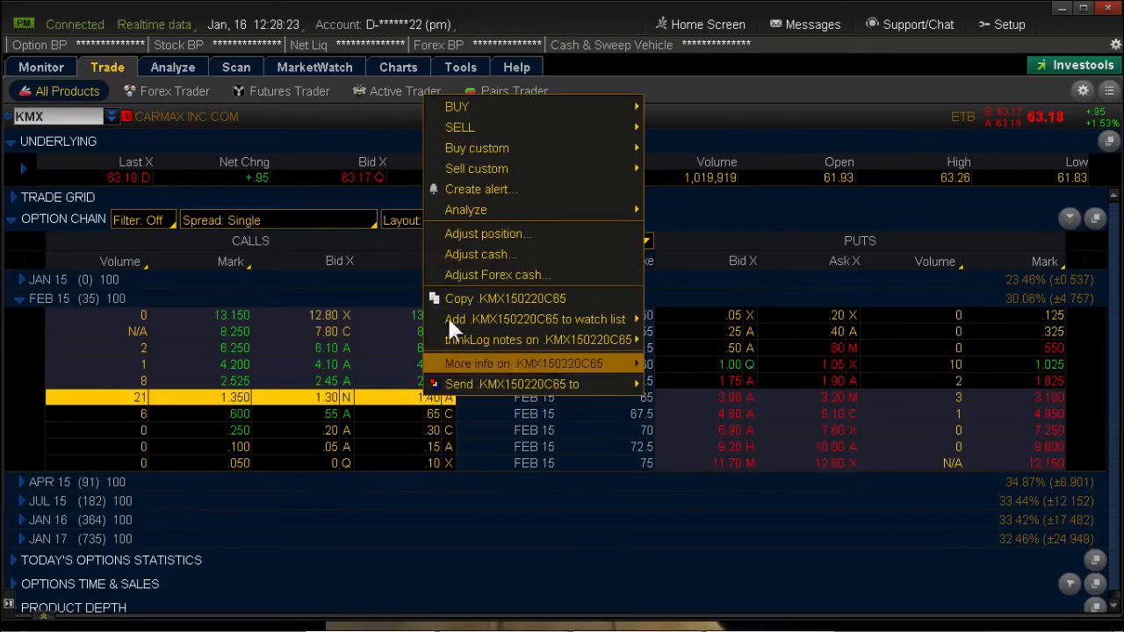
mouse_move(475, 233)
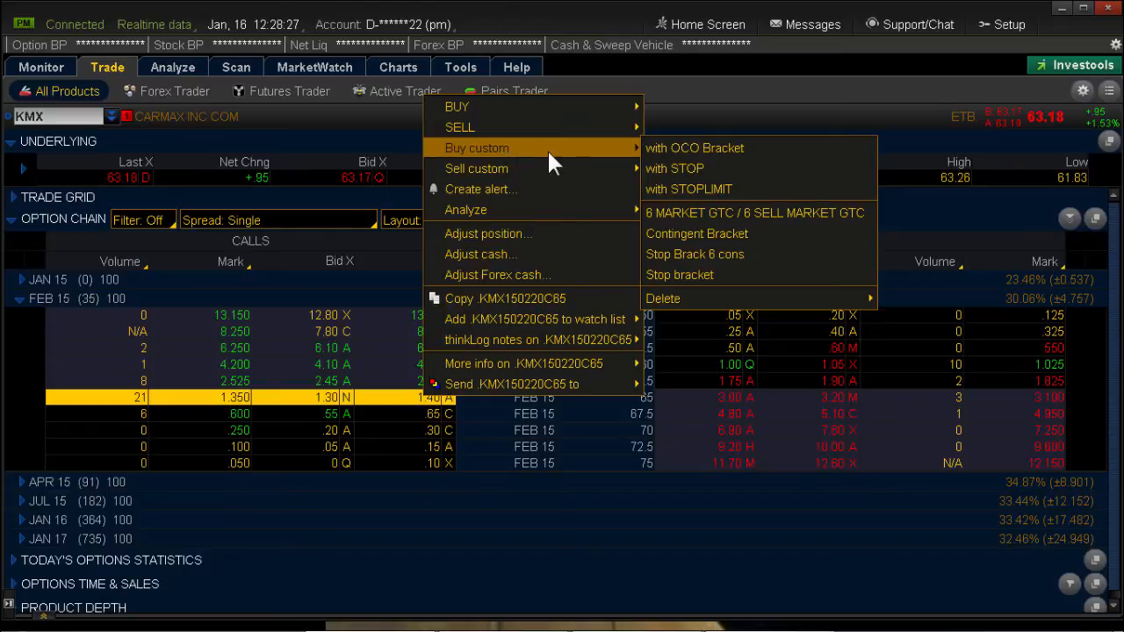
mouse_move(689, 189)
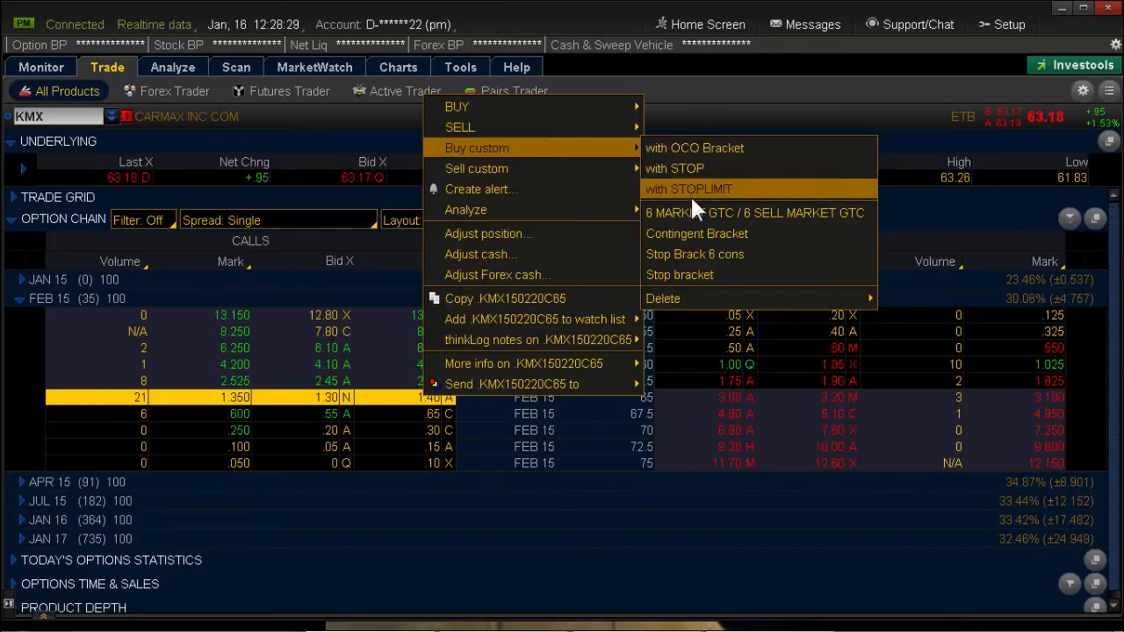
mouse_move(694, 246)
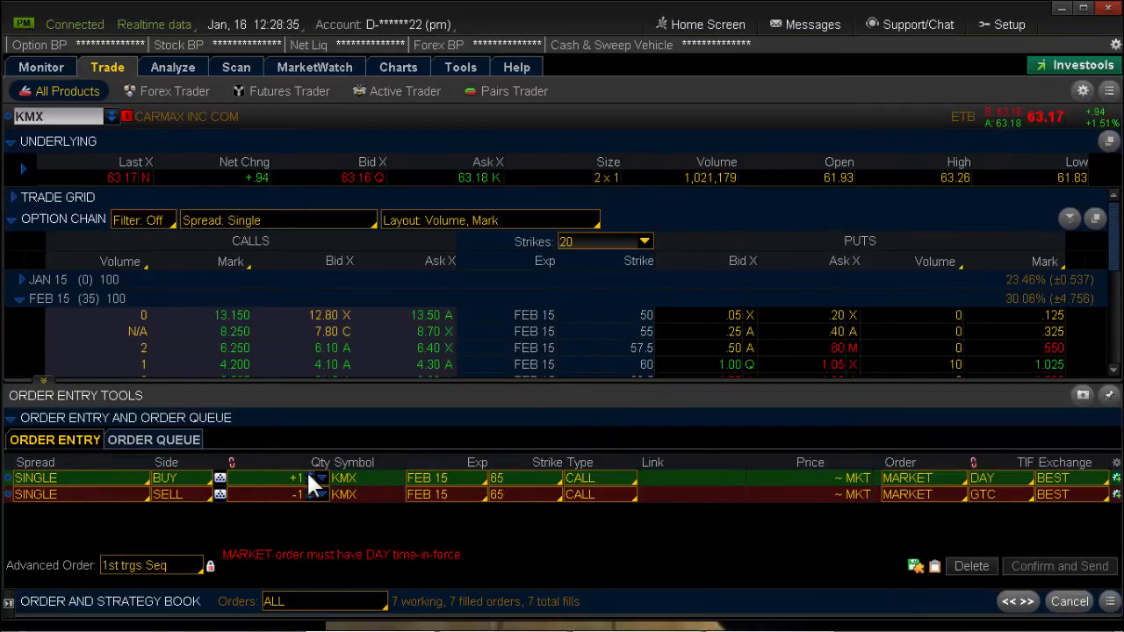
Raise the Feb 15 65 call order quantity toward 4 contracts
left_click(320, 474)
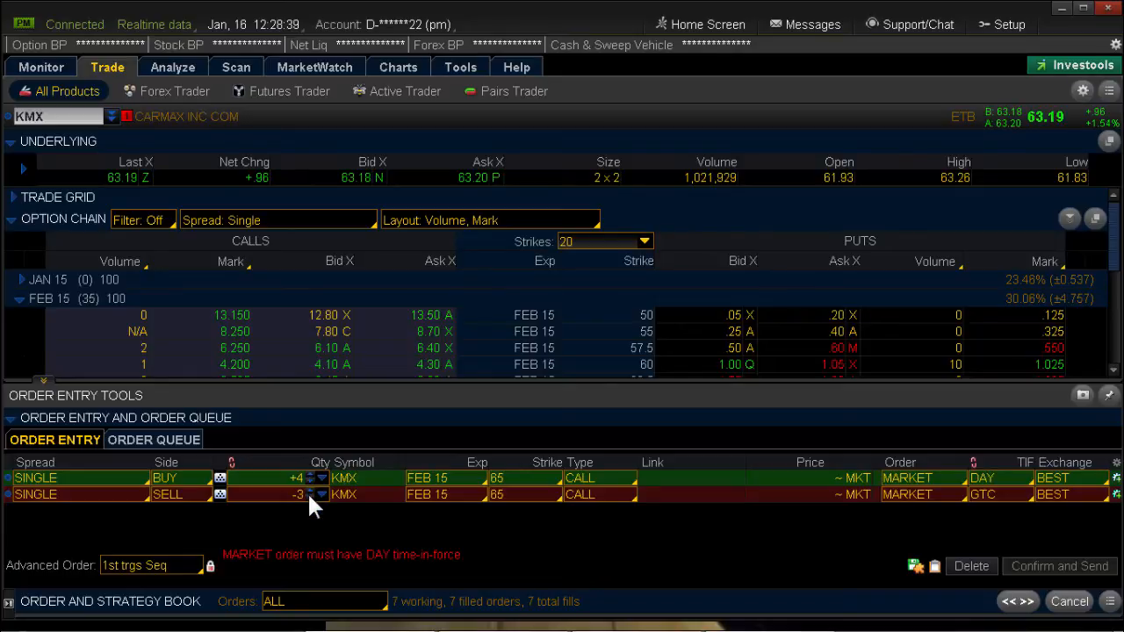
mouse_move(295, 492)
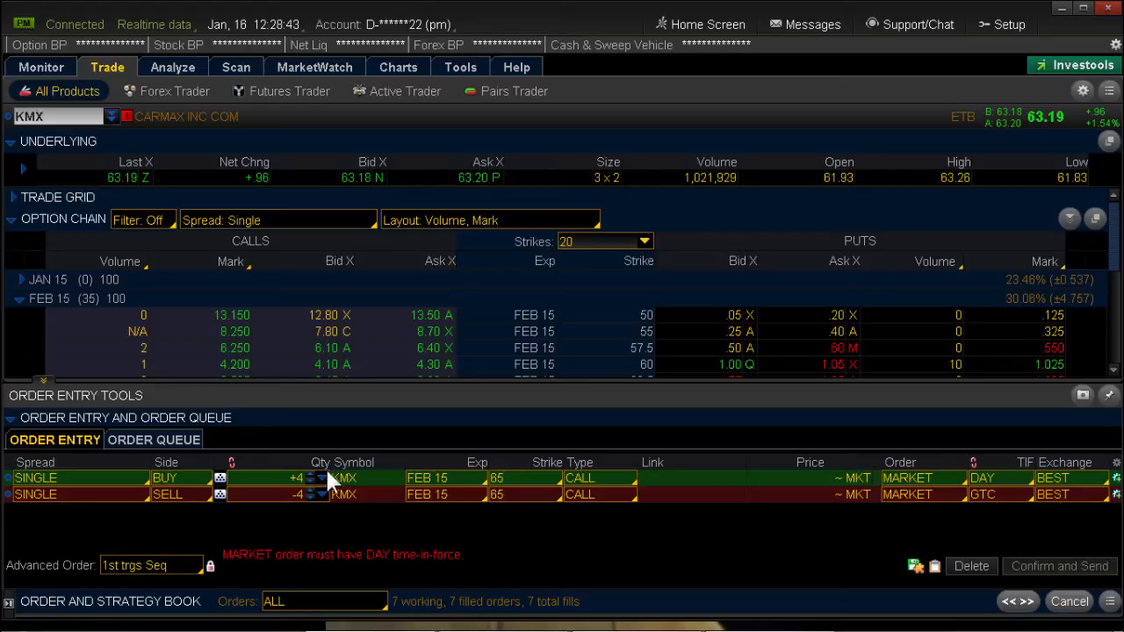
mouse_move(422, 536)
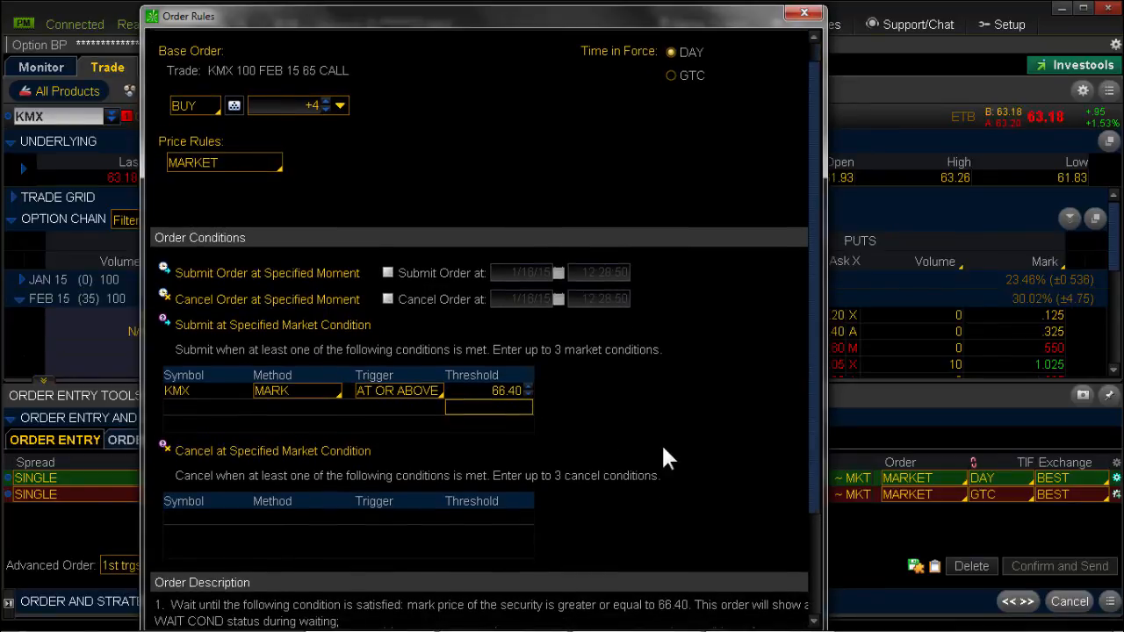
Scroll the order rules to the market-condition settings for the sell trigger
scroll("down", 3)
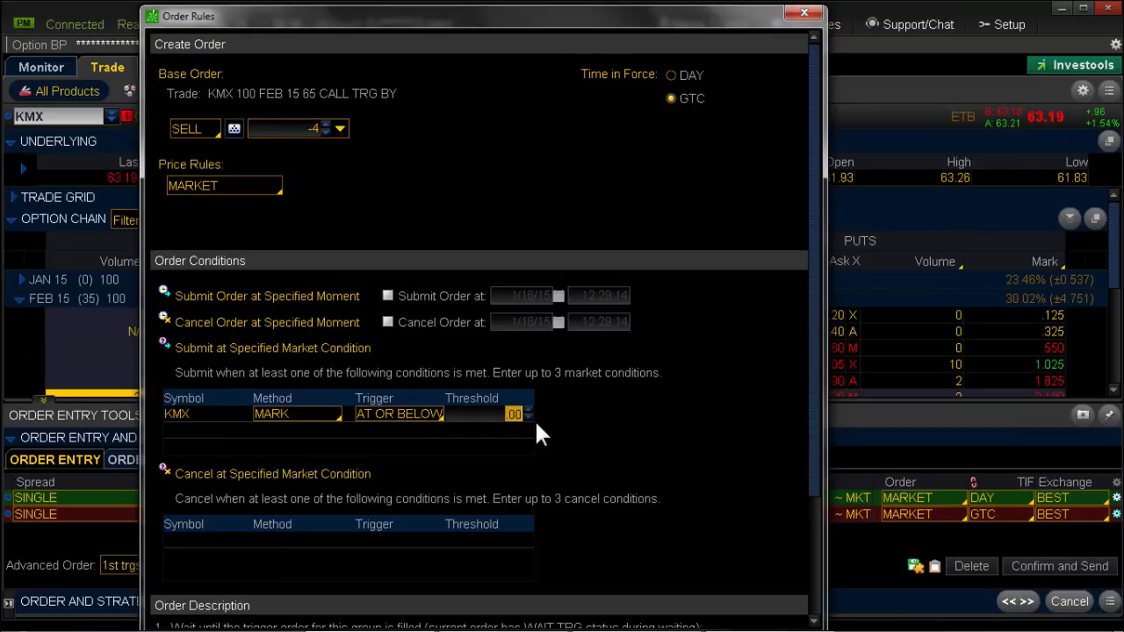
Set the sell to trigger at KMX mark 64.40 or below, or 70 or above, and accept the rules
type("64")
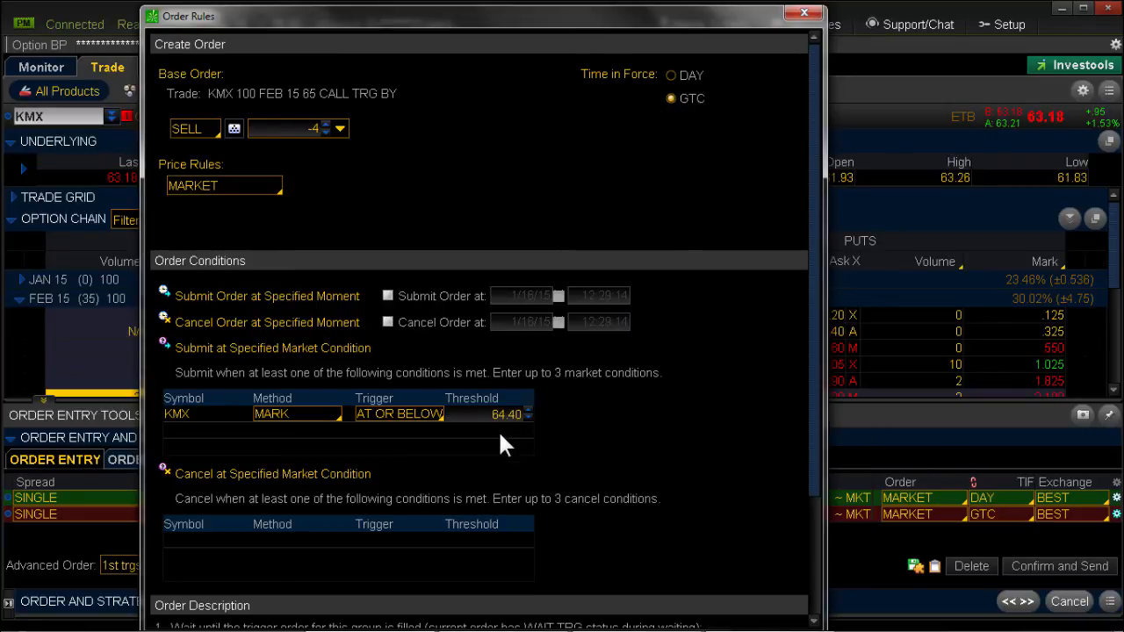
mouse_move(611, 443)
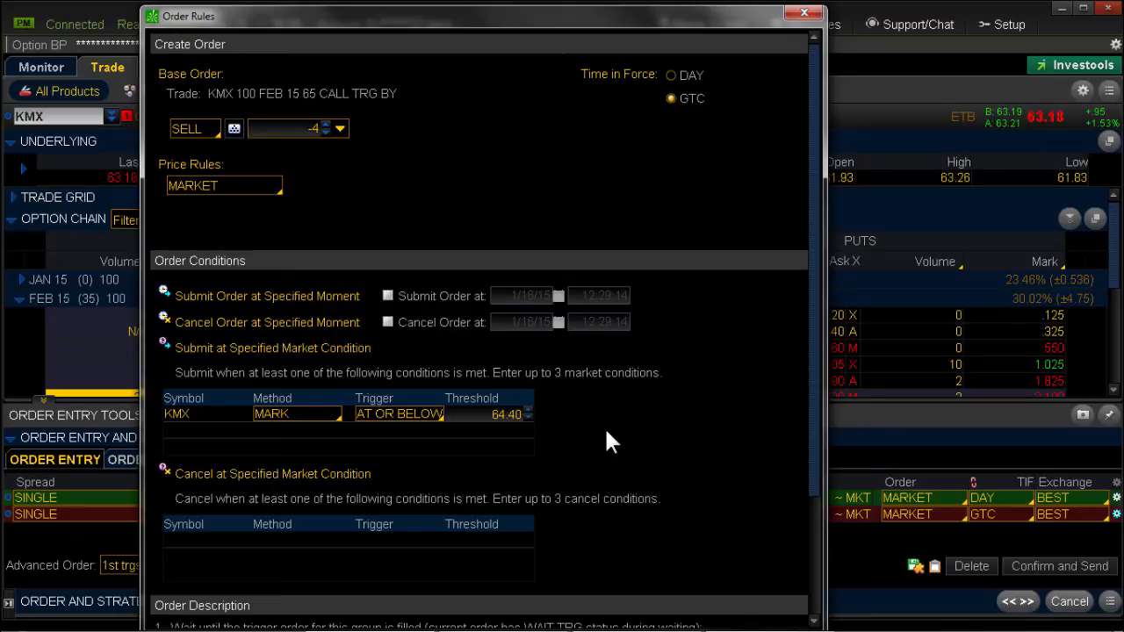
mouse_move(253, 467)
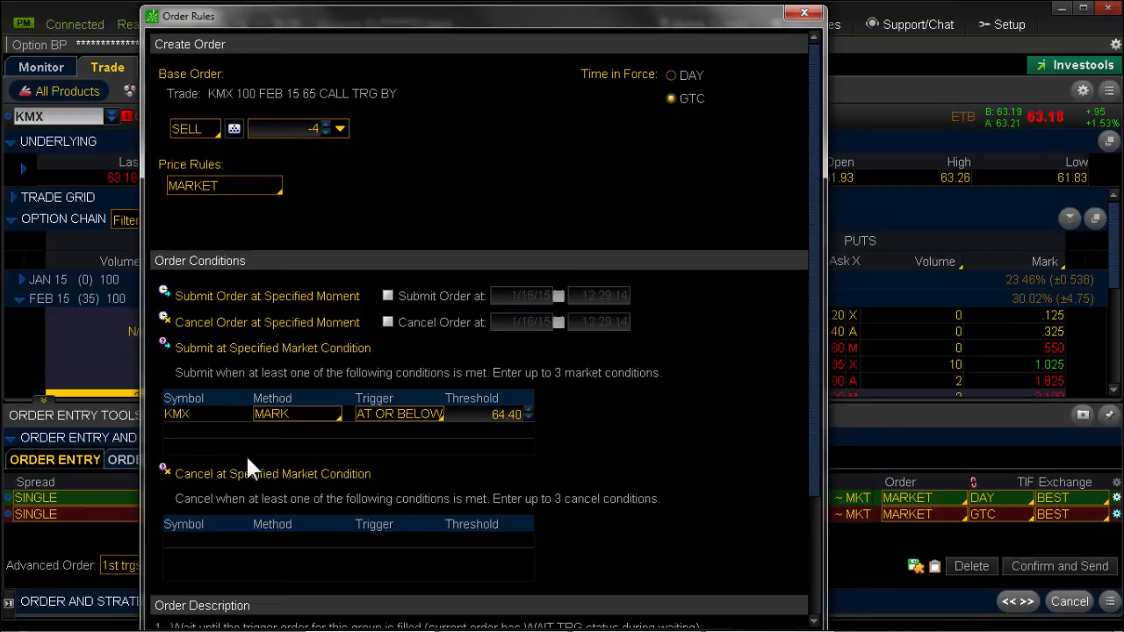
left_click(207, 430)
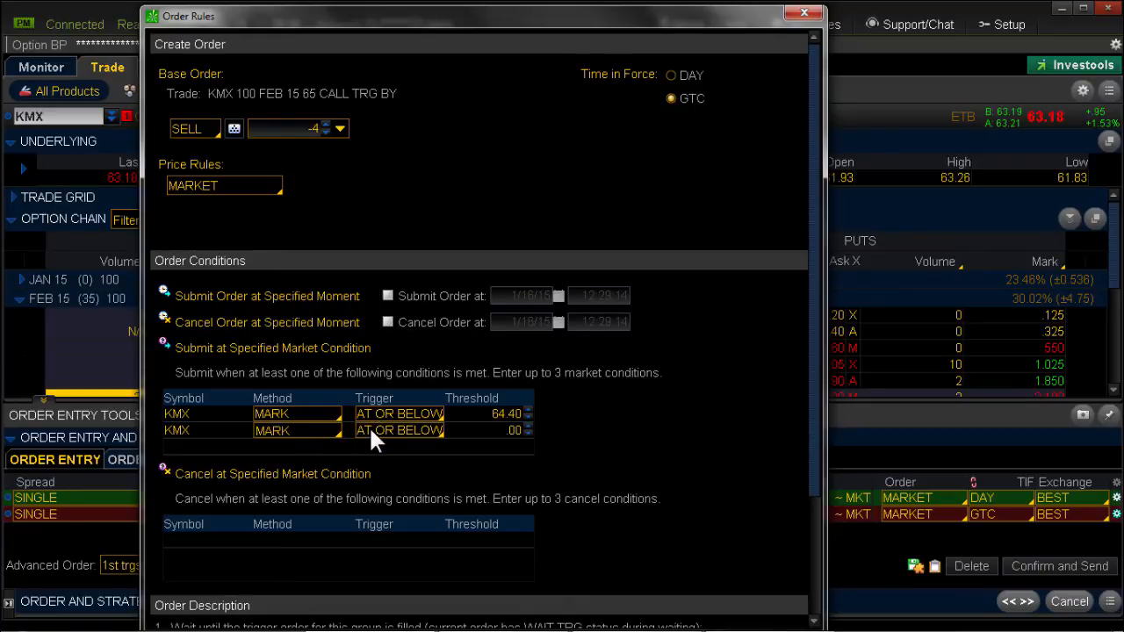
left_click(400, 431)
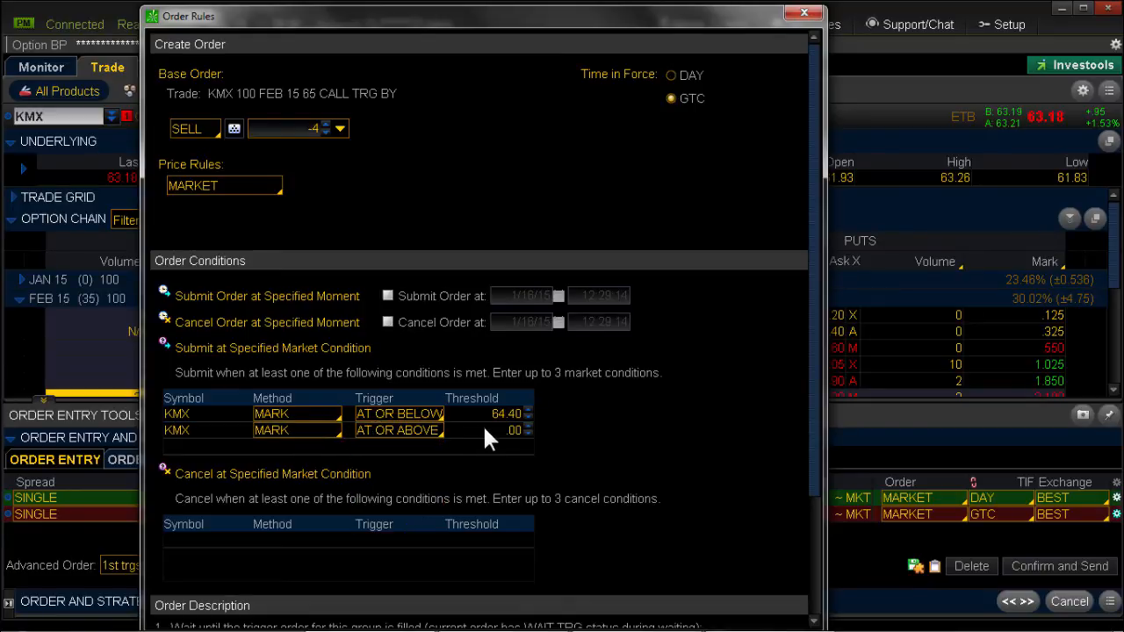
type("70.")
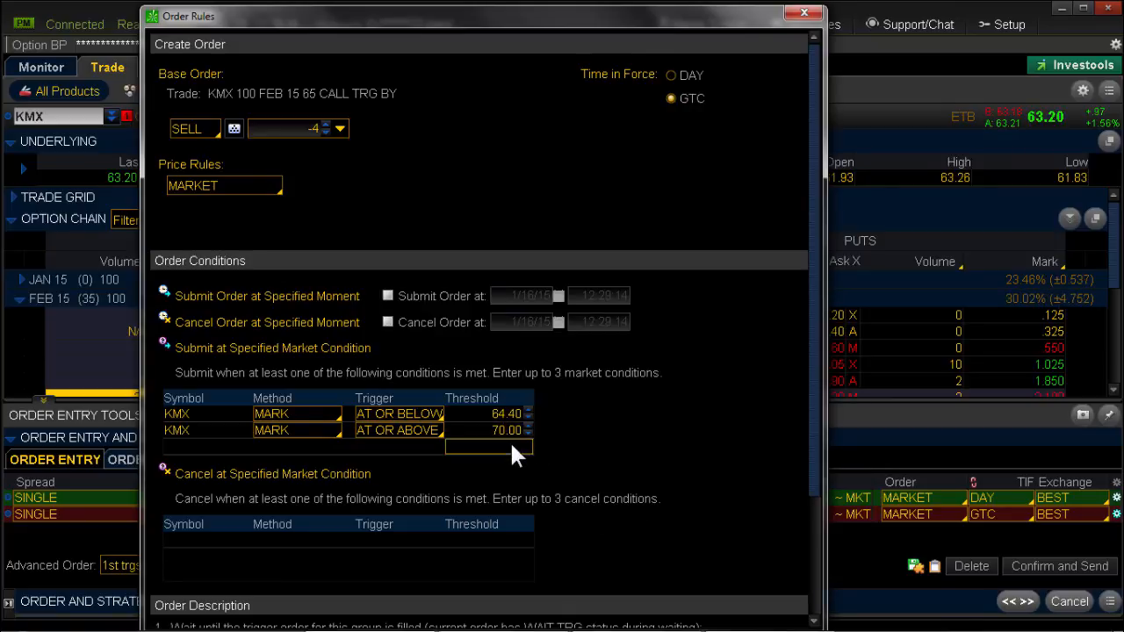
mouse_move(554, 448)
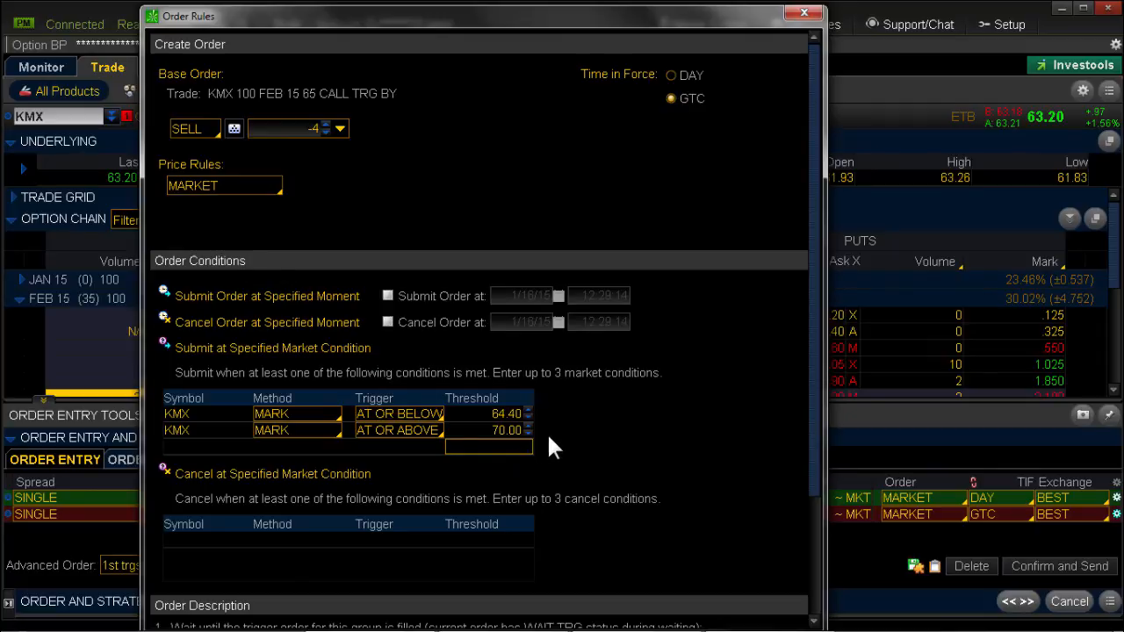
mouse_move(949, 502)
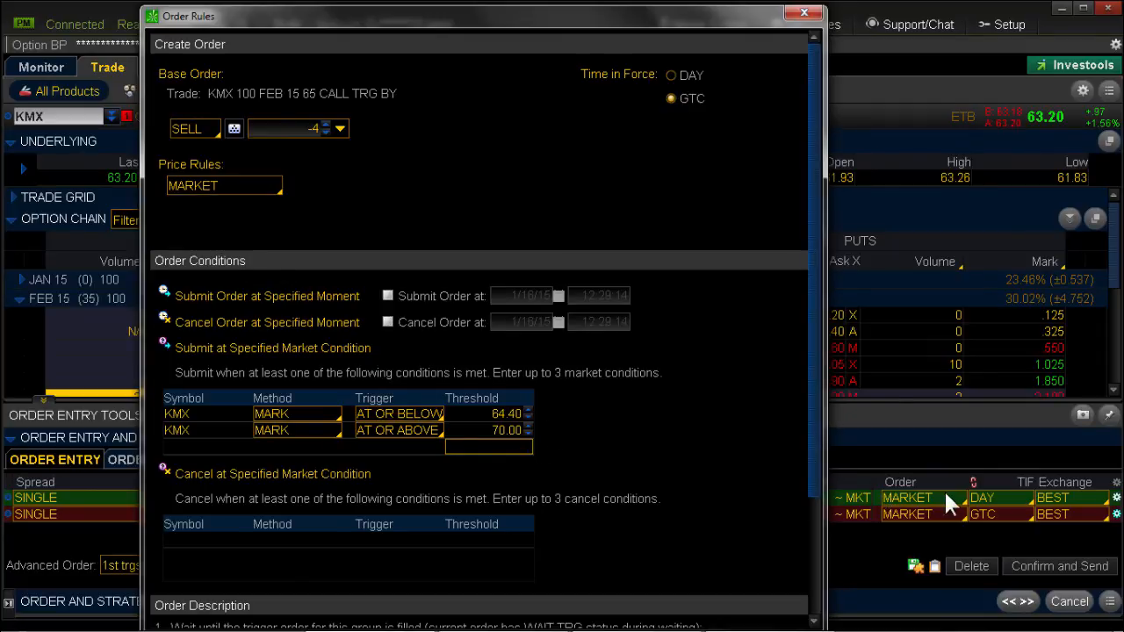
mouse_move(583, 428)
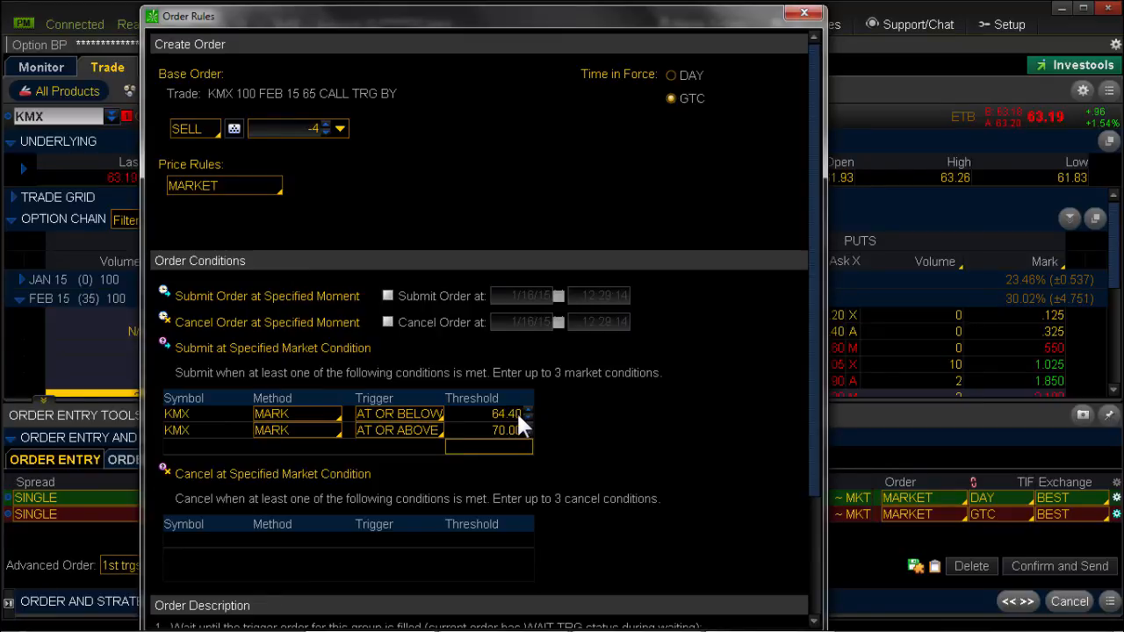
mouse_move(535, 421)
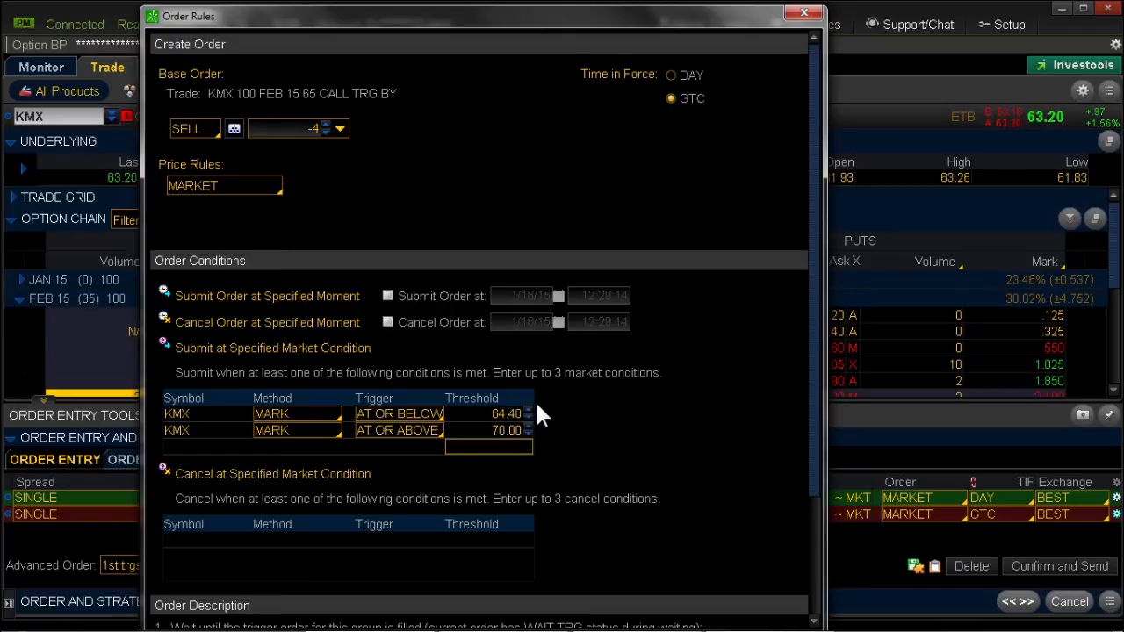
mouse_move(548, 443)
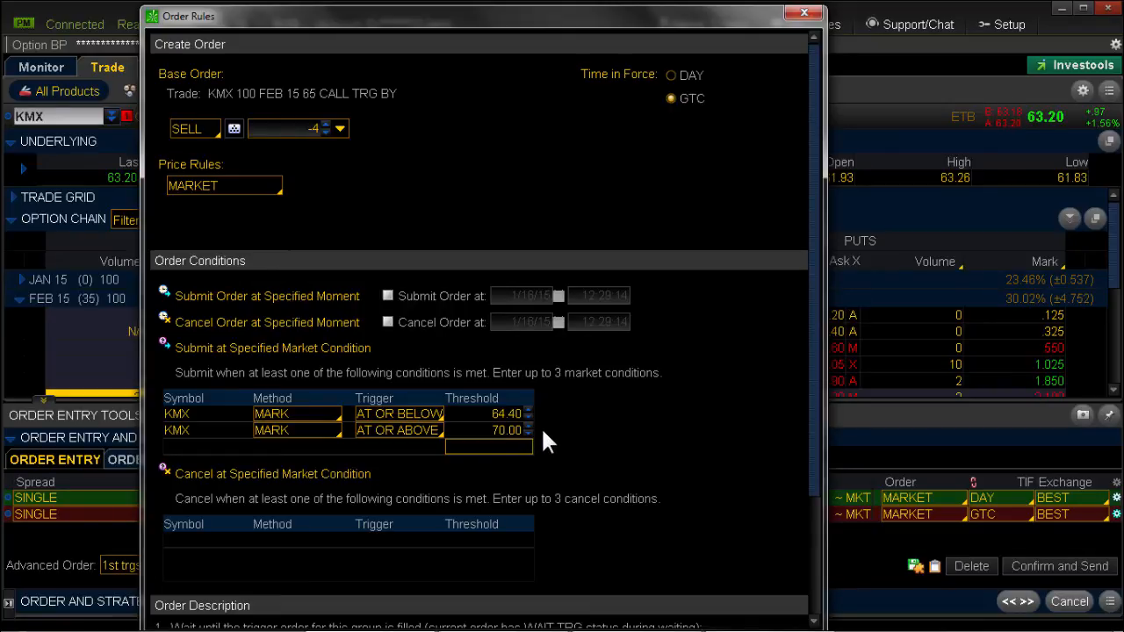
scroll("down", 3)
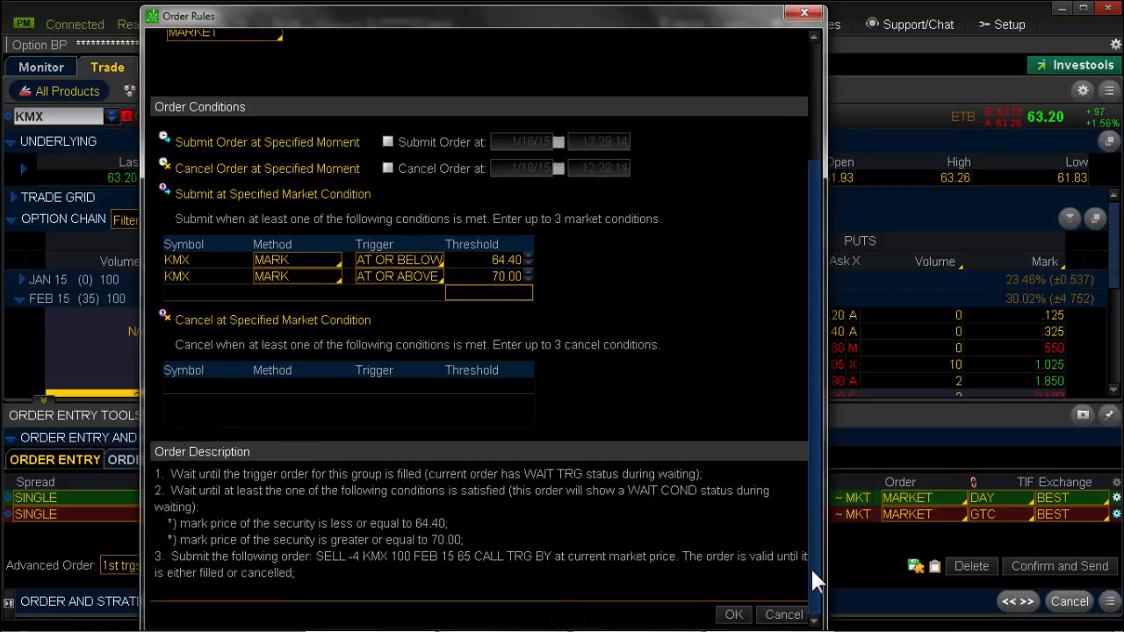
left_click(734, 615)
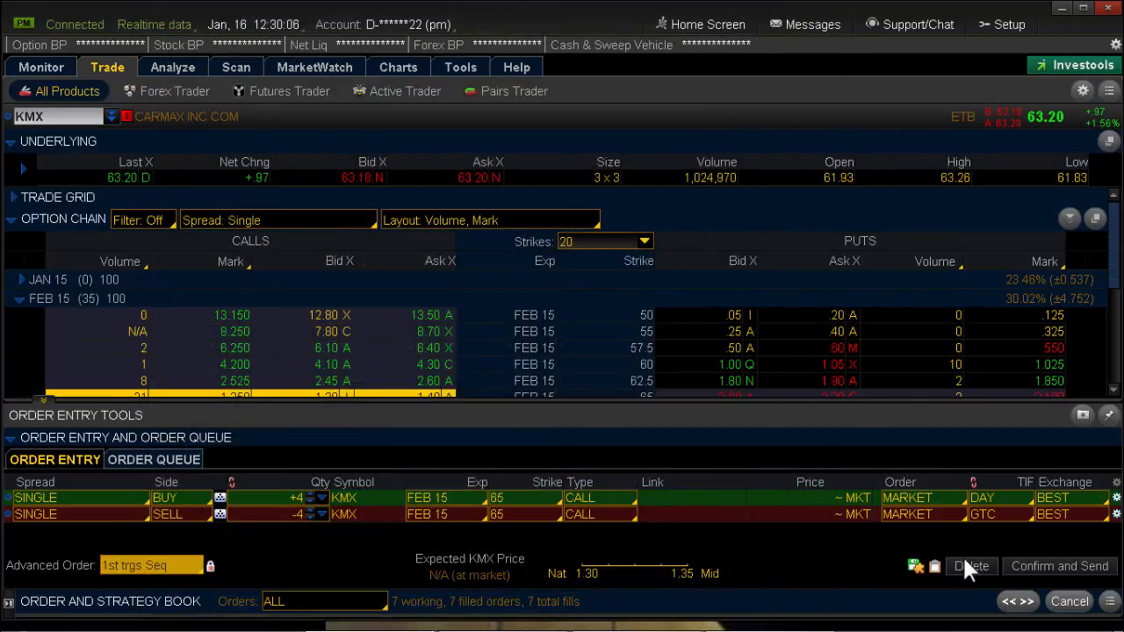
mouse_move(1059, 566)
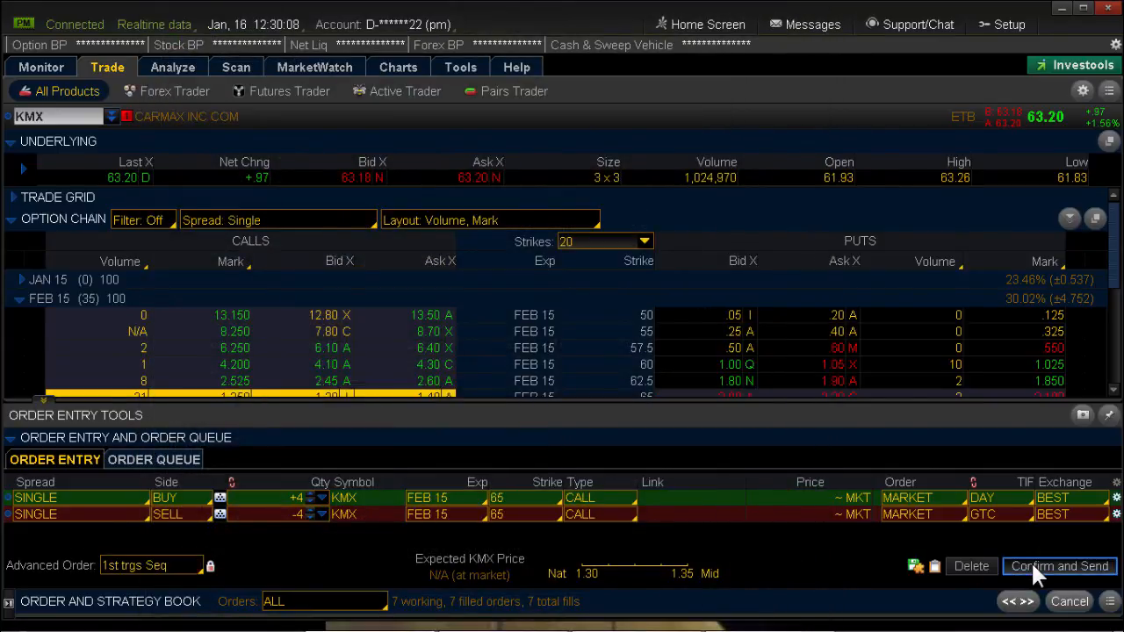
Confirm and send the Feb 15 65 call buy with its contingent GTC sell
left_click(1059, 566)
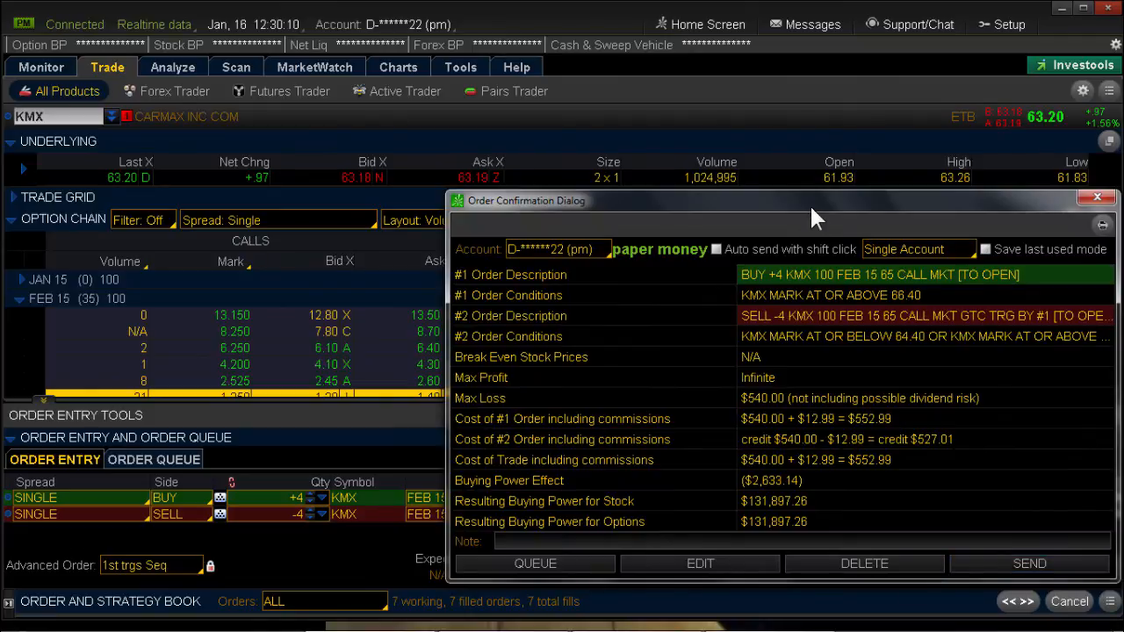
left_click_drag(808, 200, 650, 165)
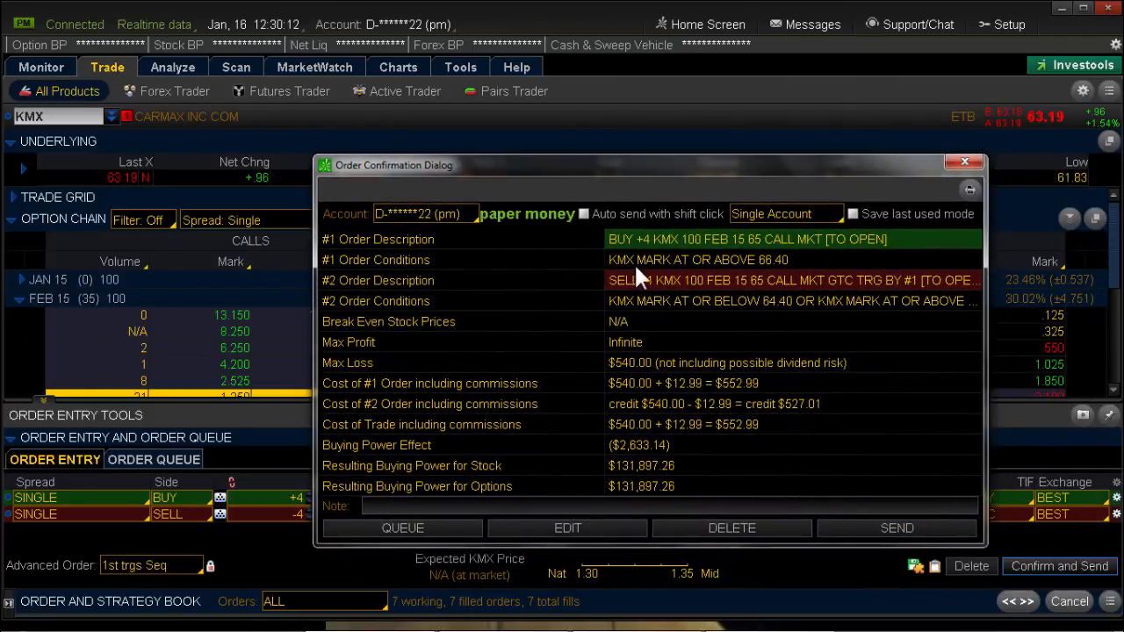
mouse_move(676, 260)
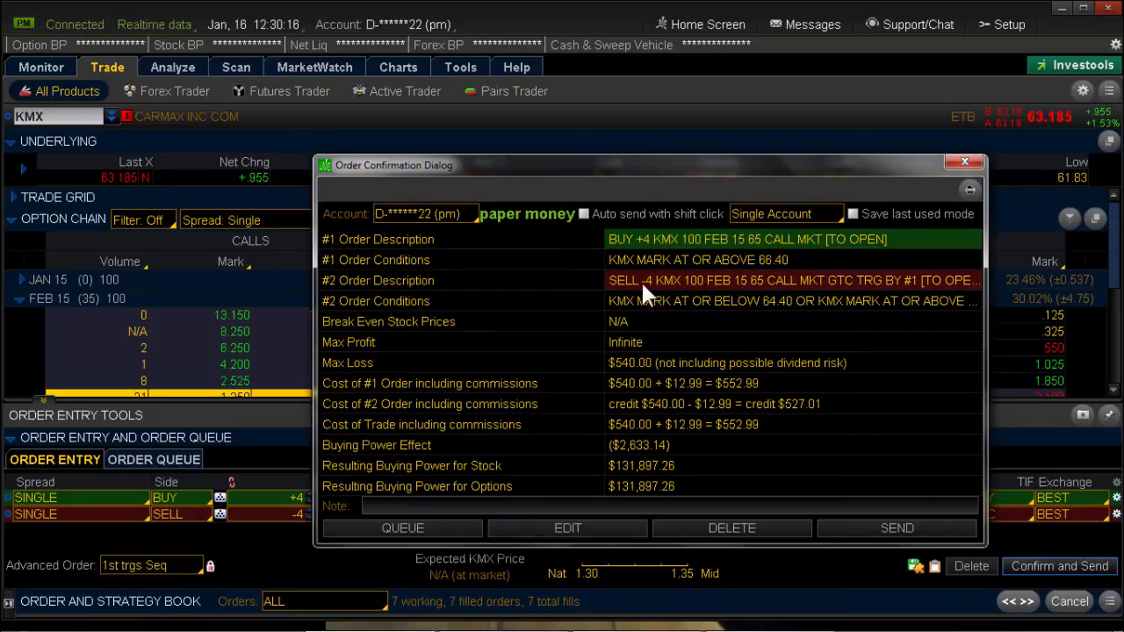
mouse_move(626, 314)
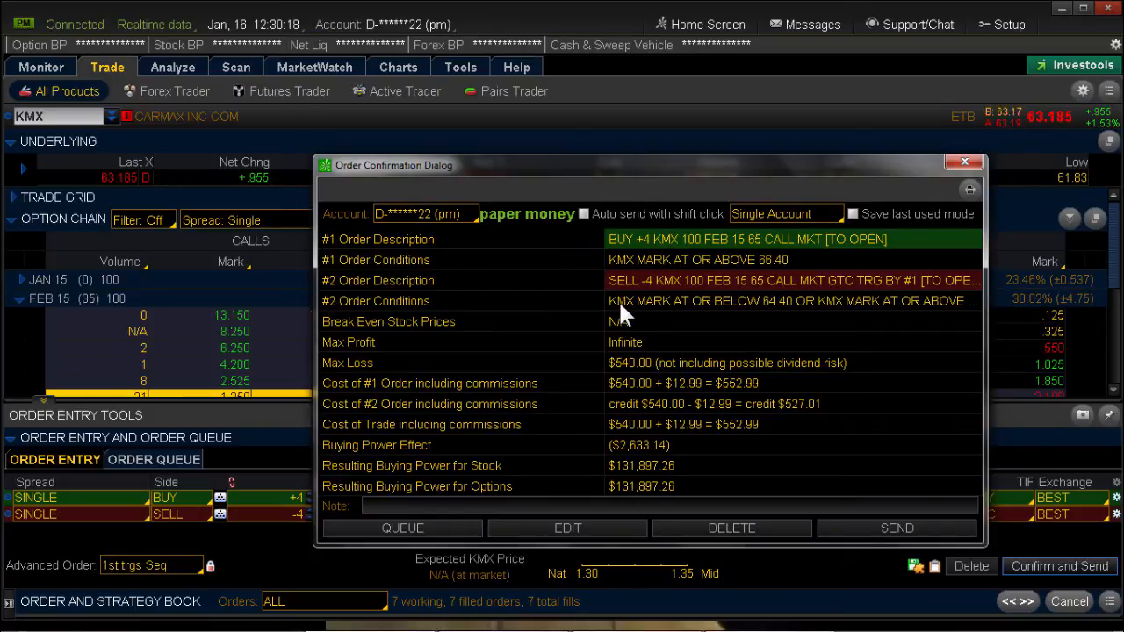
mouse_move(702, 317)
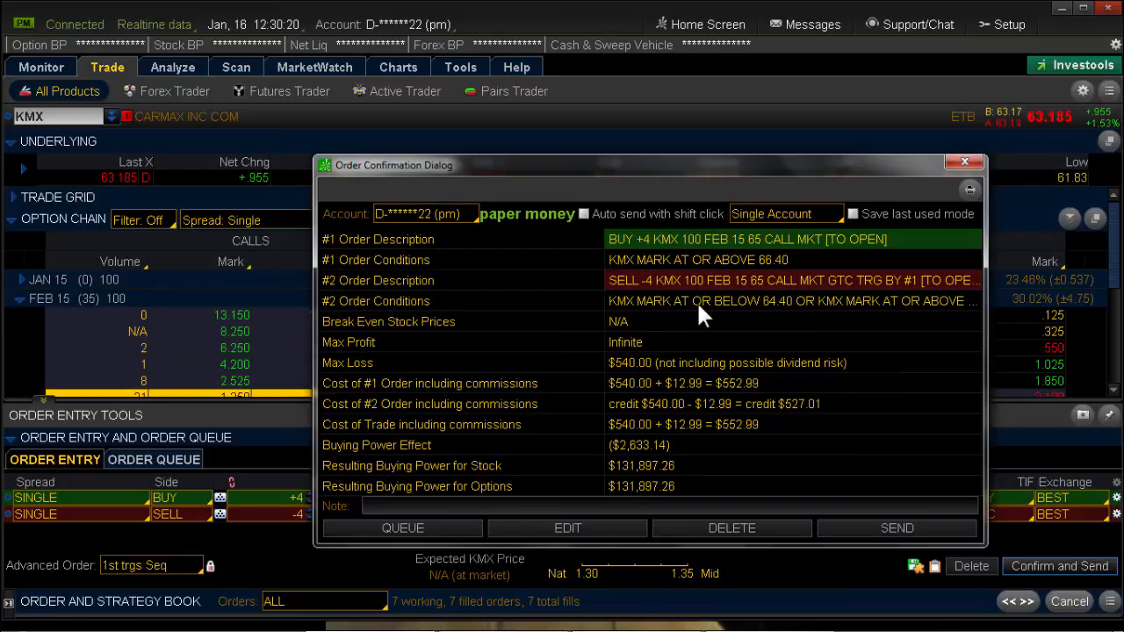
mouse_move(787, 318)
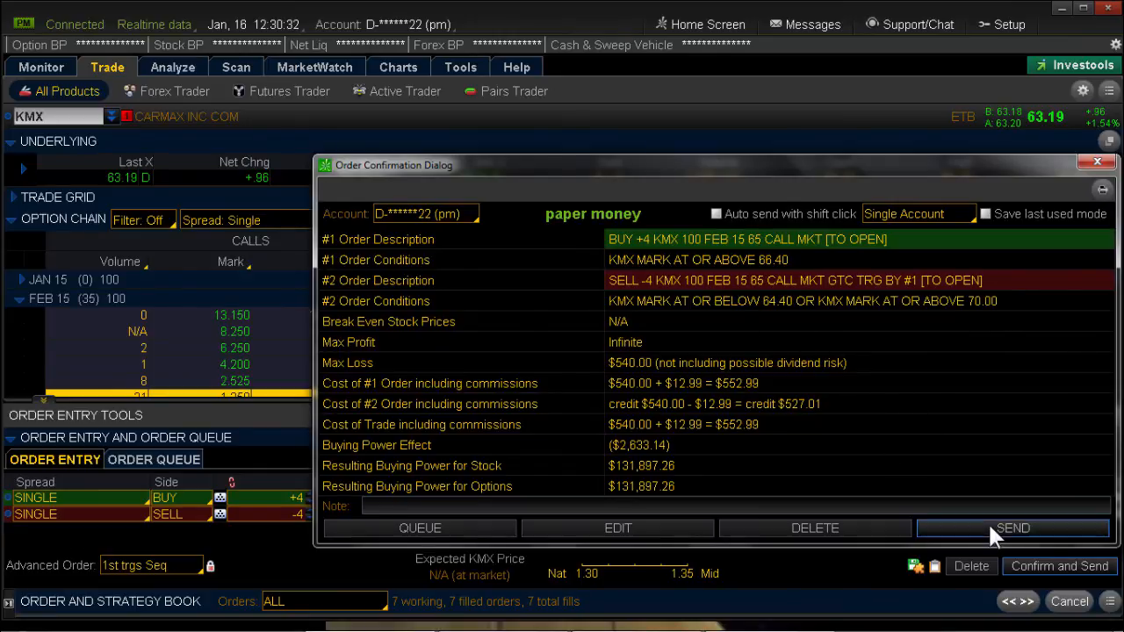
left_click(1012, 527)
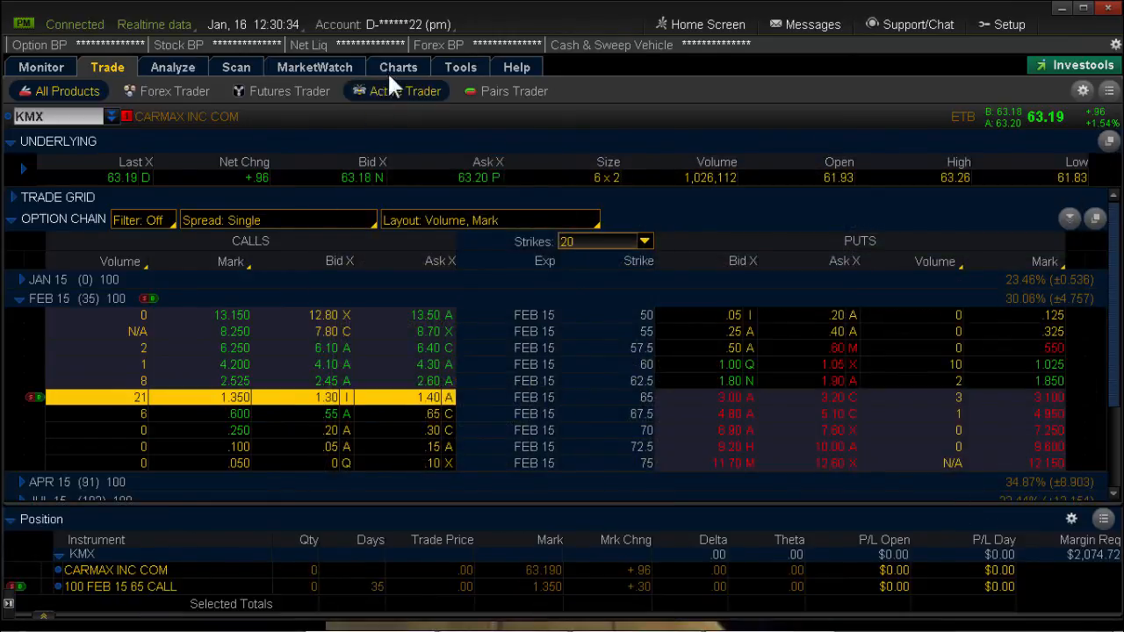
Show the KMX daily chart with the working buy and sell order markers
left_click(397, 67)
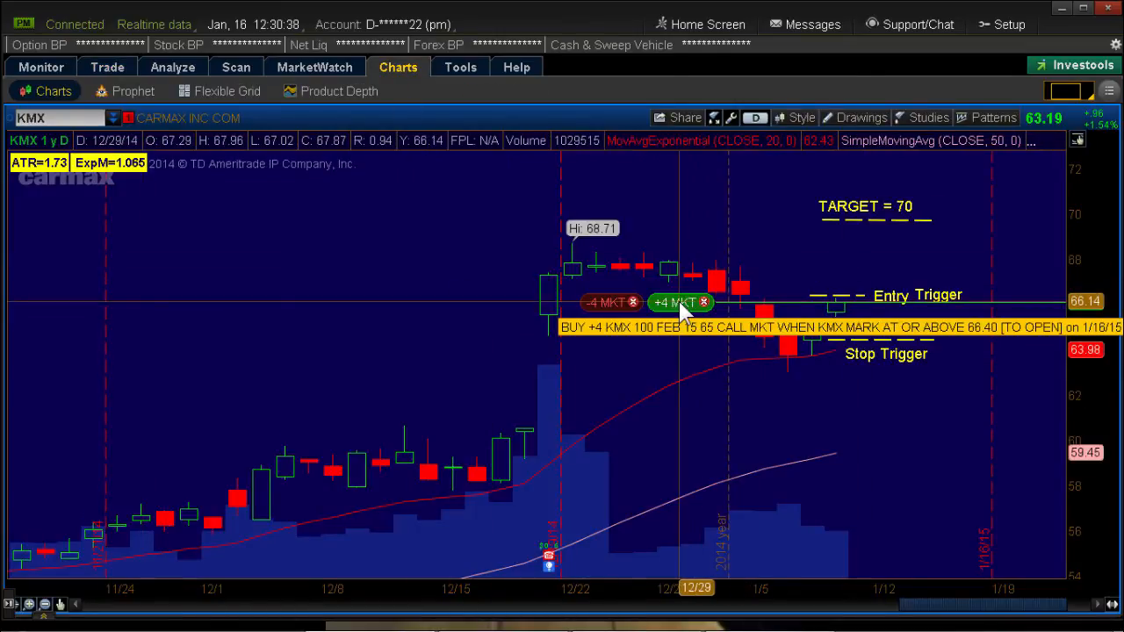
mouse_move(711, 263)
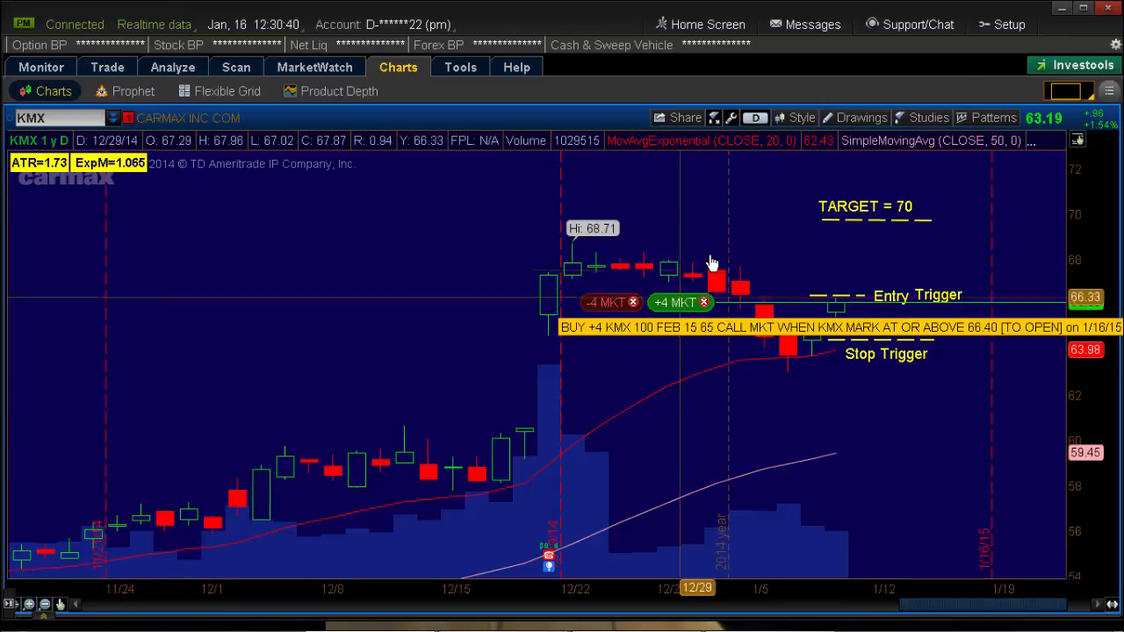
mouse_move(826, 227)
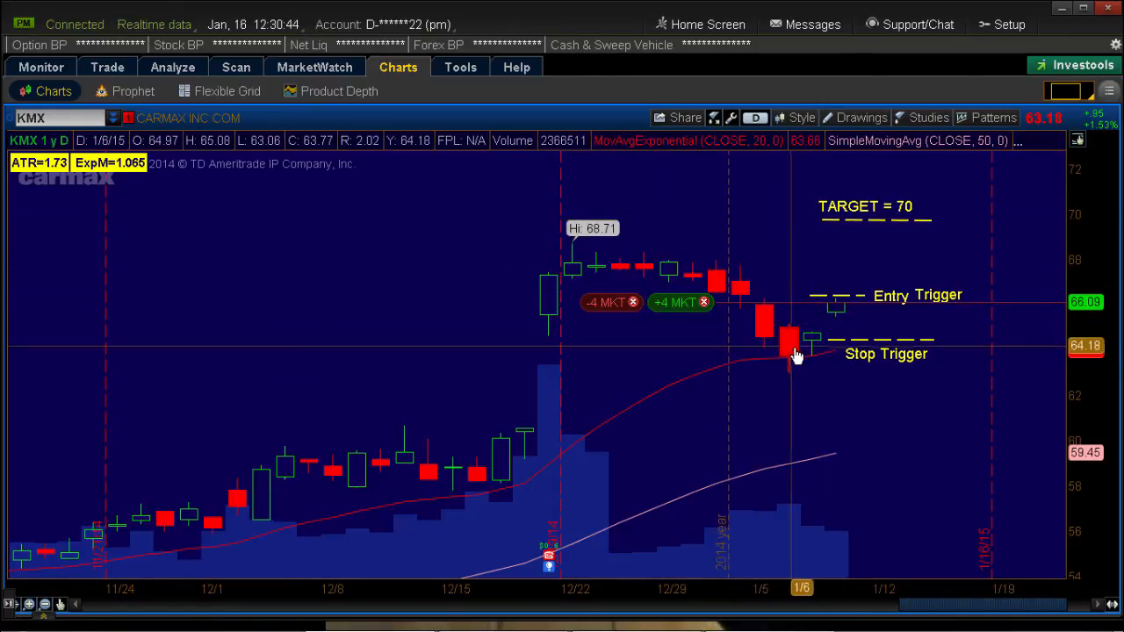
mouse_move(717, 389)
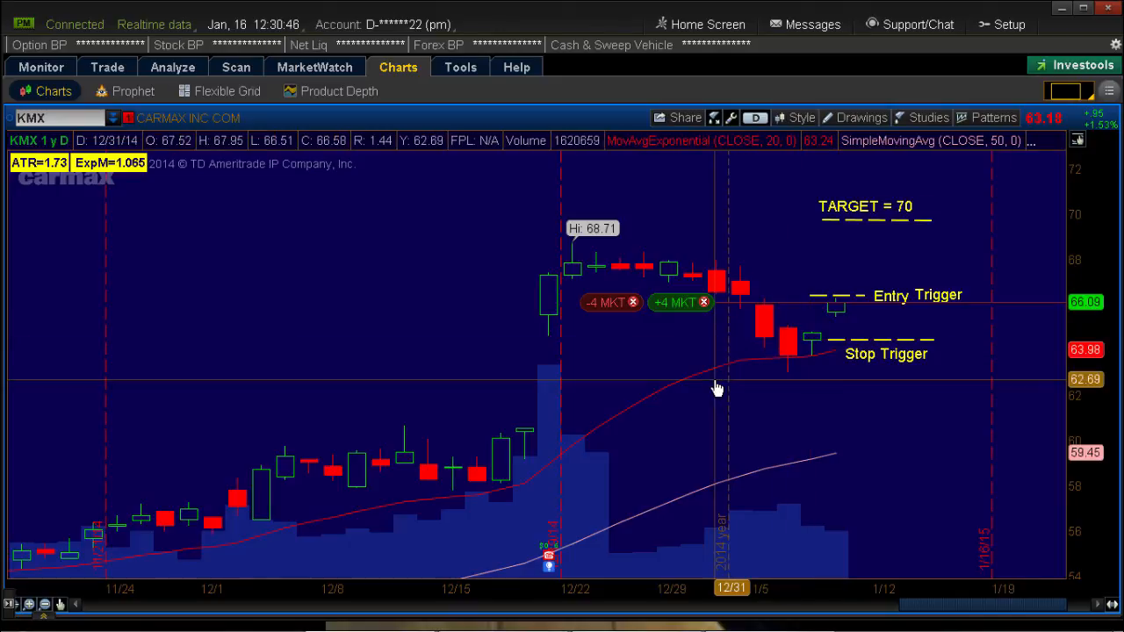